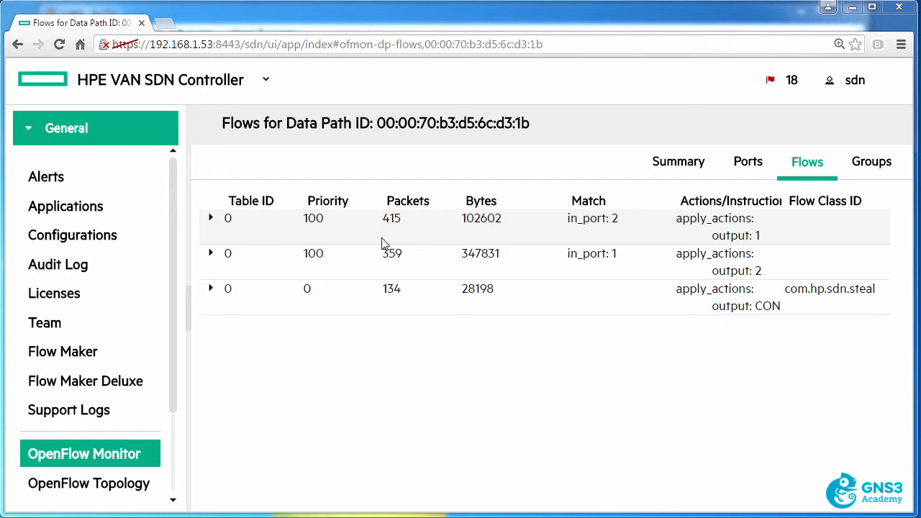
# Step: Select the first flow's in_port 2 match, then bring the PuTTY COM3 console forward
pyautogui.doubleClick(593, 218)
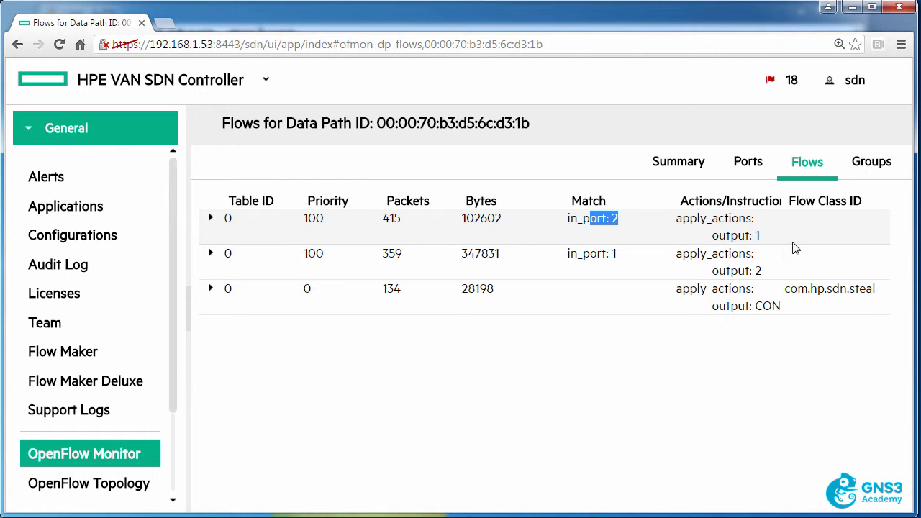
pyautogui.click(604, 253)
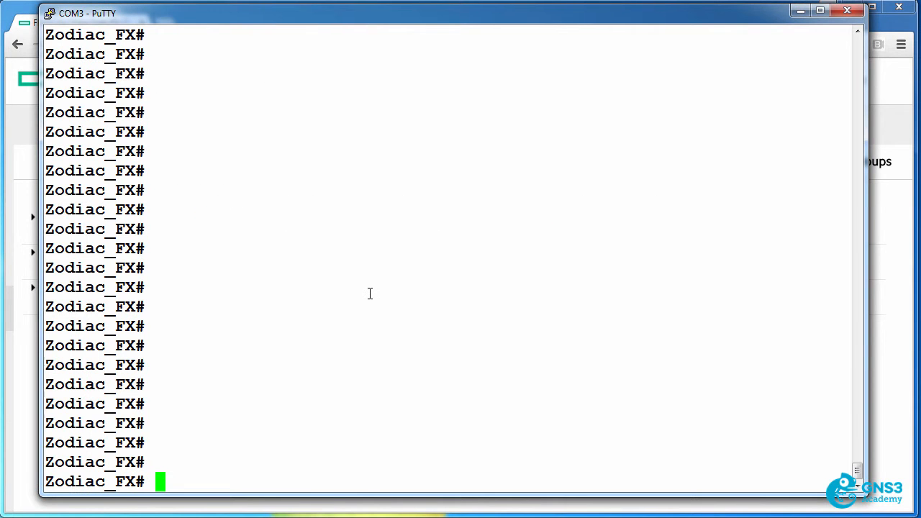
# Step: List the Zodiac FX flows with 'openflow show flows' and scroll through the output
pyautogui.write('openflow')
pyautogui.write('show flows')
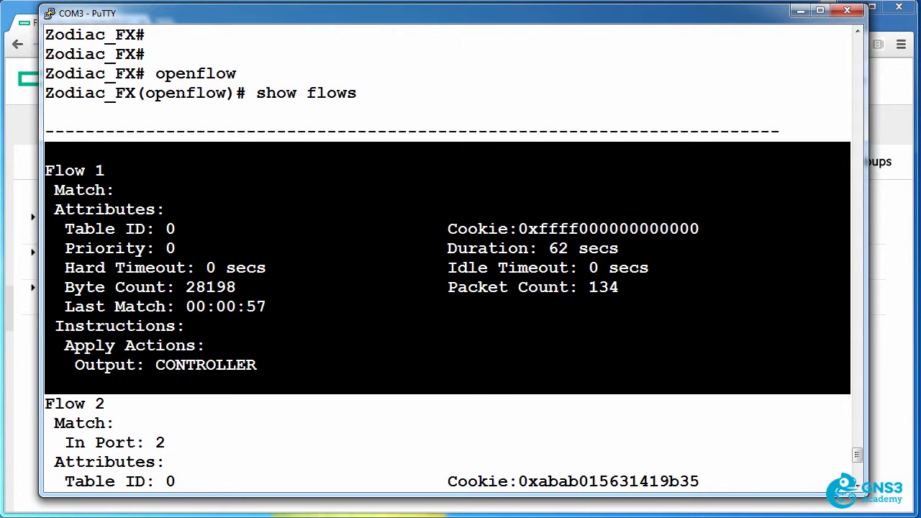
pyautogui.moveTo(65, 345); pyautogui.dragTo(257, 365)
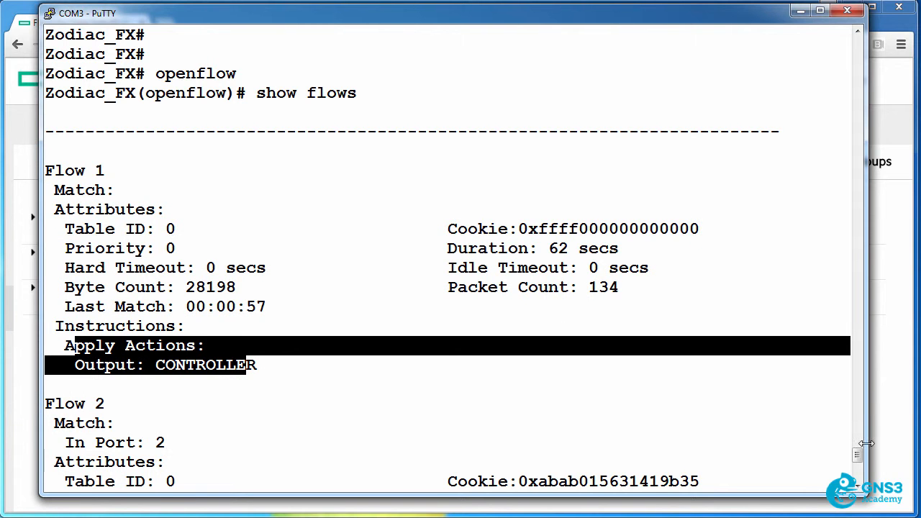
pyautogui.scroll(-3)
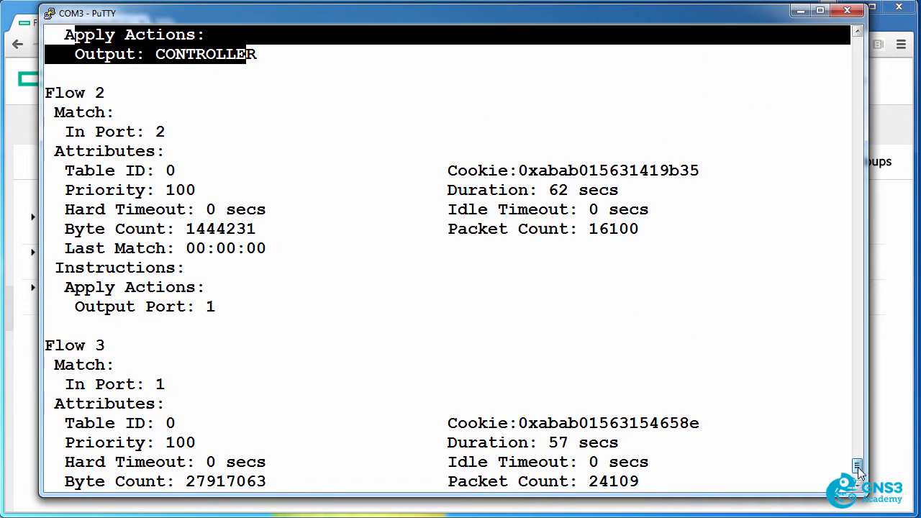
pyautogui.scroll(-3)
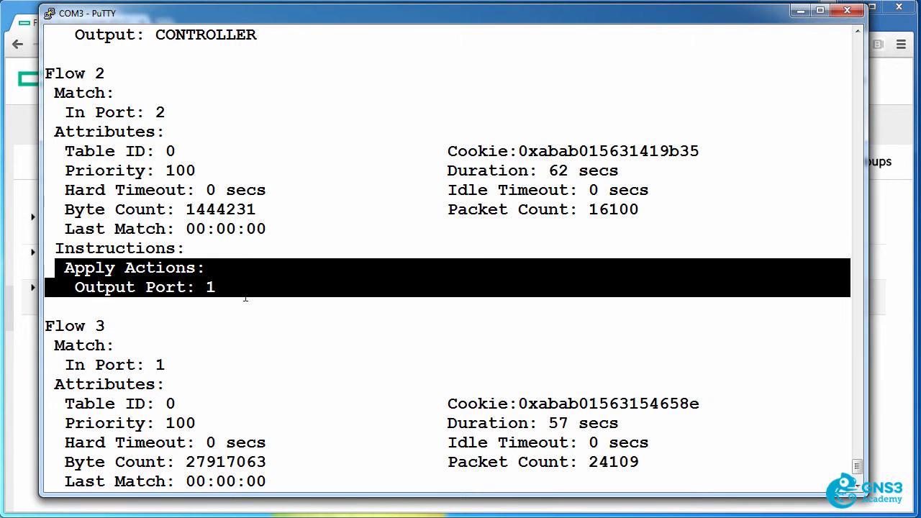
pyautogui.scroll(-3)
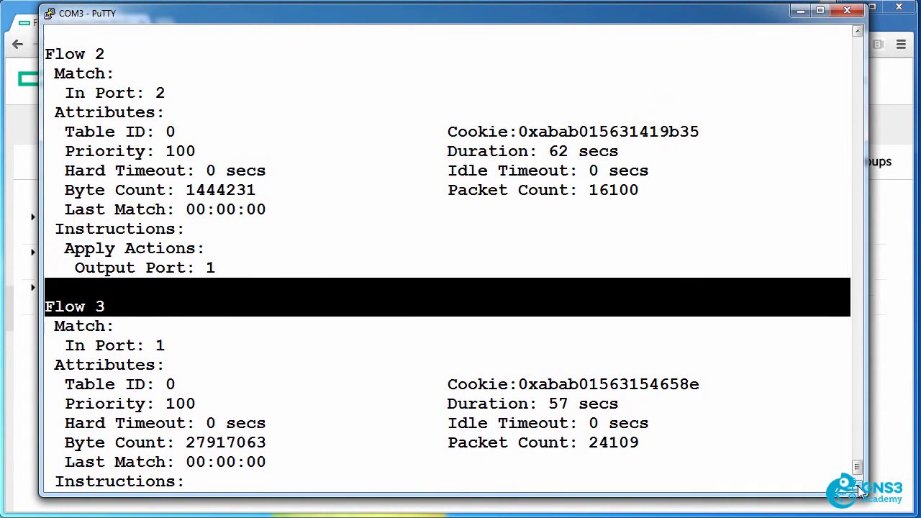
pyautogui.scroll(-3)
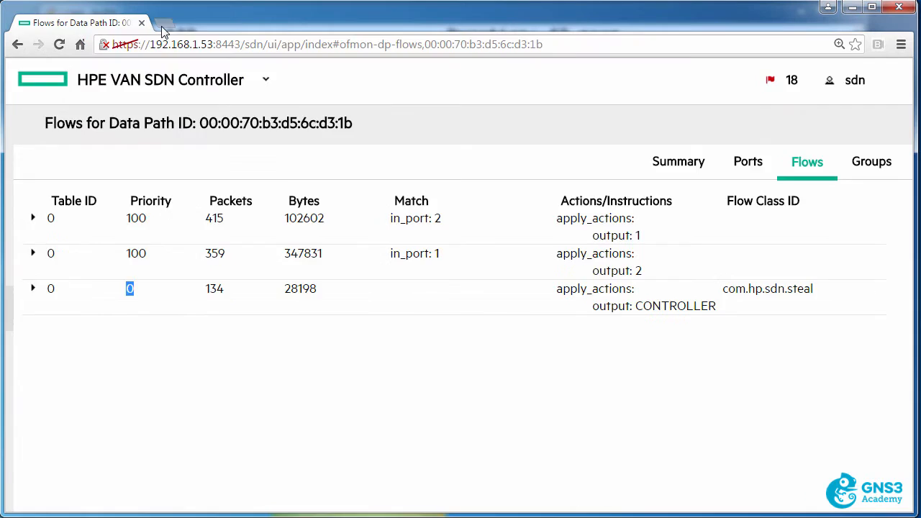
# Step: Load Google and a site from the new tab page, then return to the controller tab
pyautogui.write('ggoo')
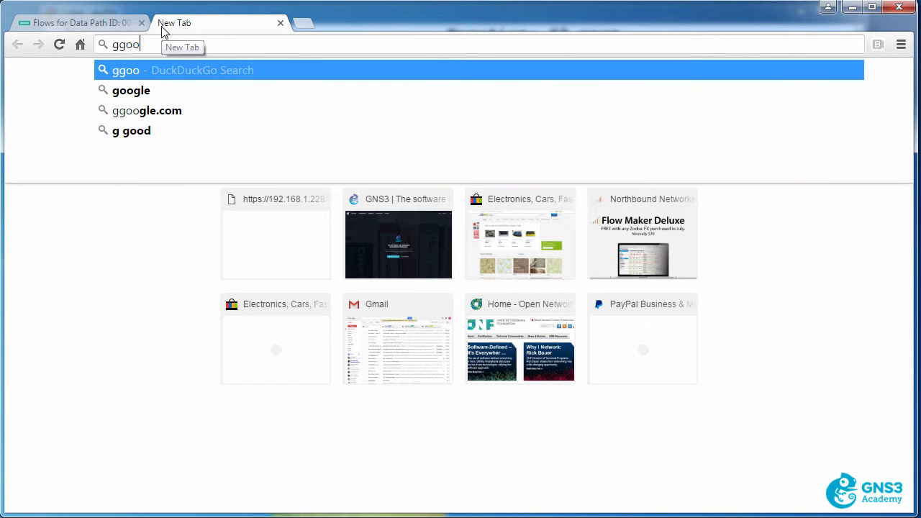
pyautogui.click(131, 90)
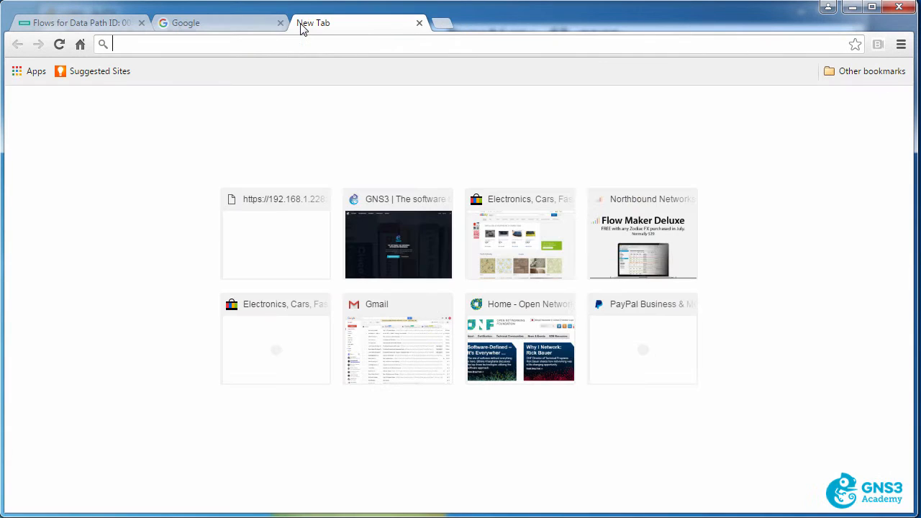
pyautogui.click(643, 234)
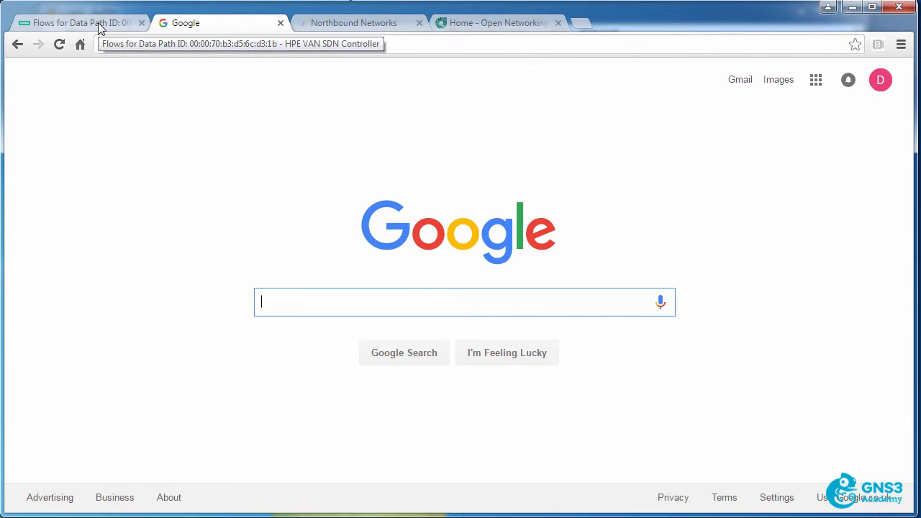
pyautogui.click(80, 22)
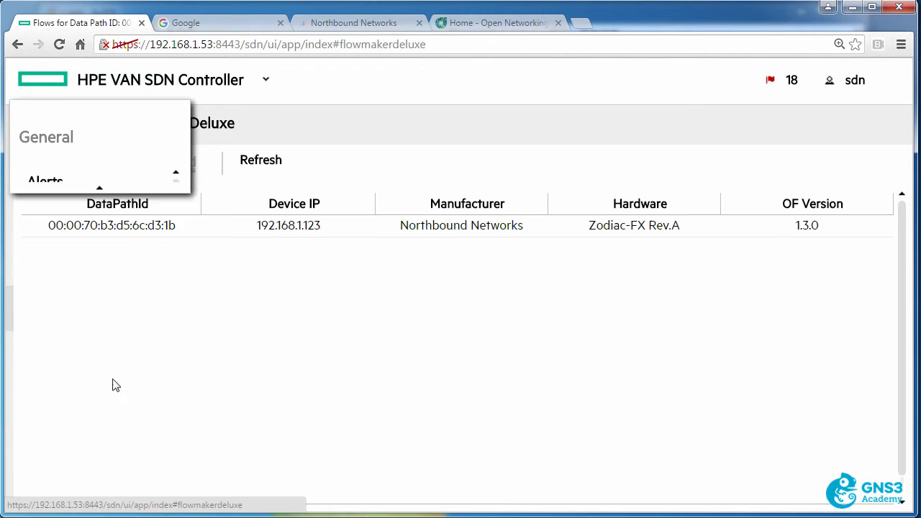
# Step: Start a new Zodiac-FX flow with table 0, priority 20000 and in port 1
pyautogui.click(111, 225)
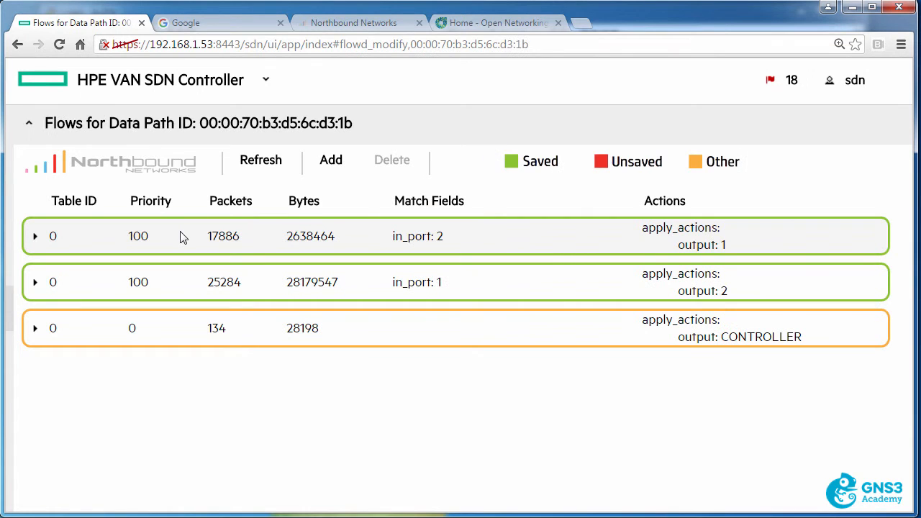
pyautogui.click(330, 160)
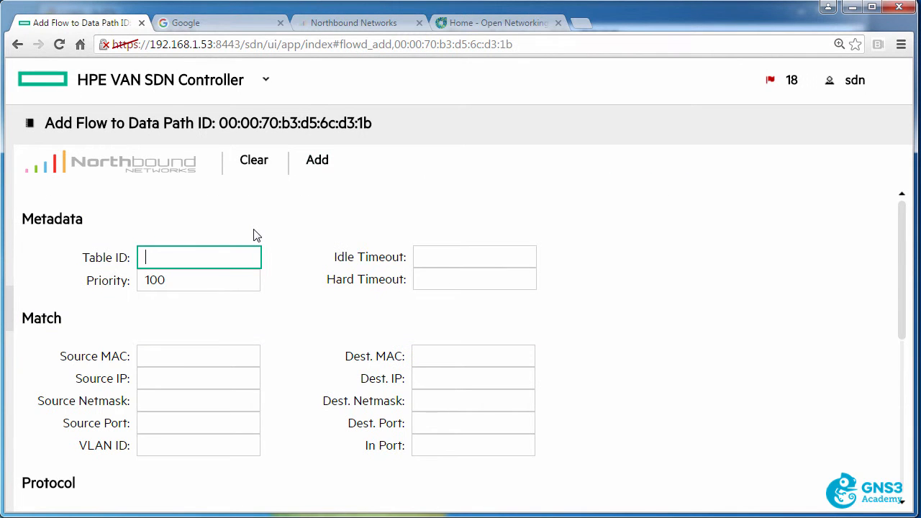
pyautogui.write('0')
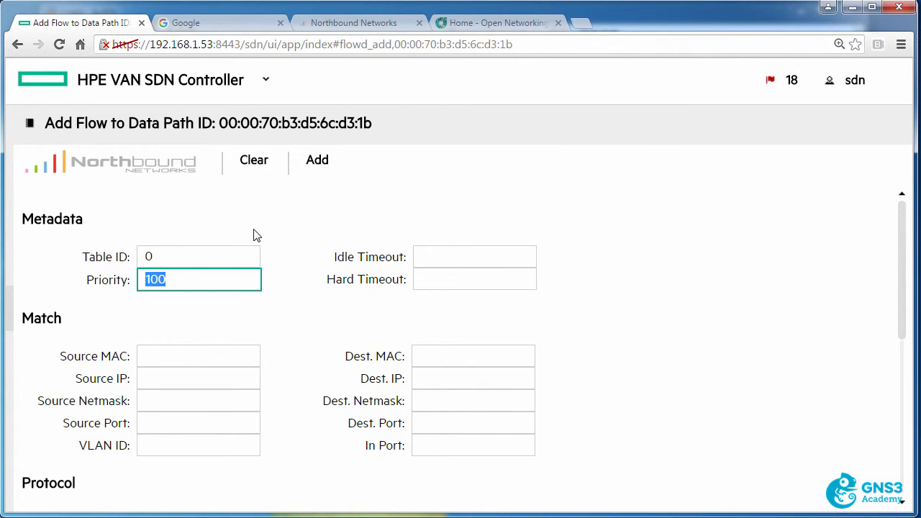
pyautogui.write('20000')
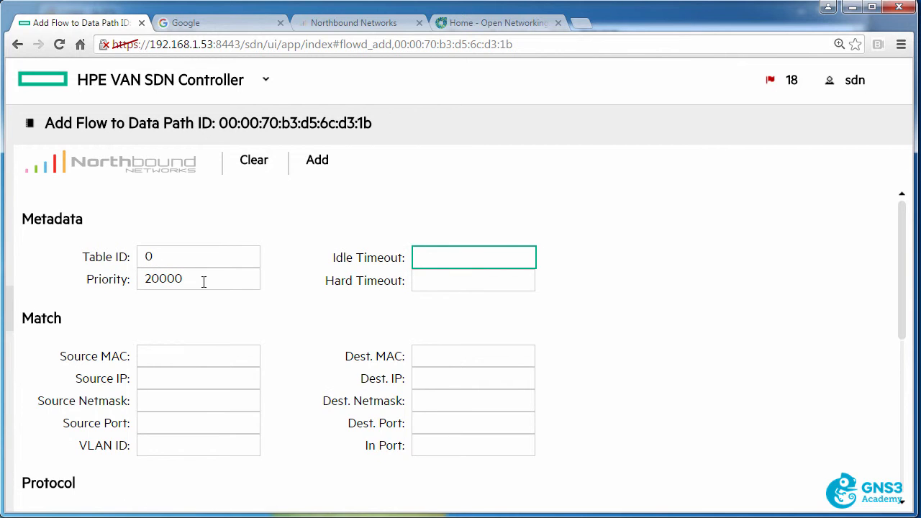
pyautogui.scroll(-3)
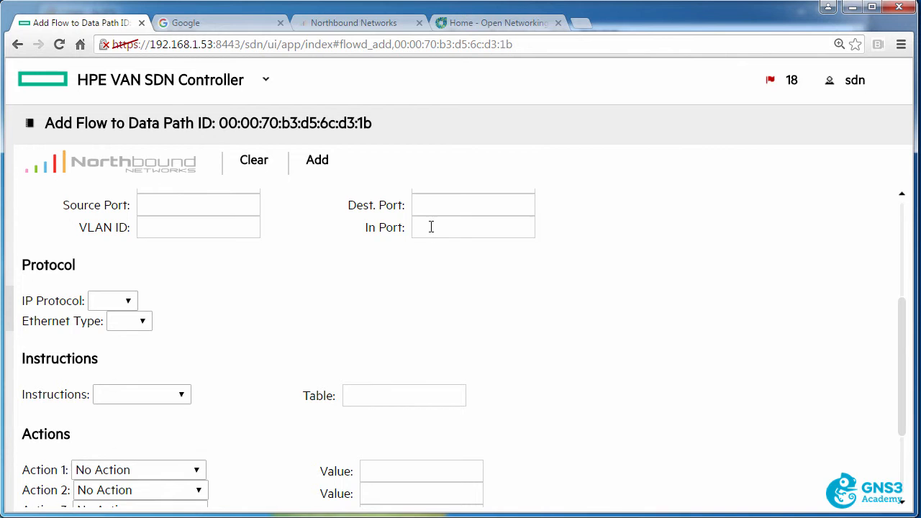
pyautogui.write('1')
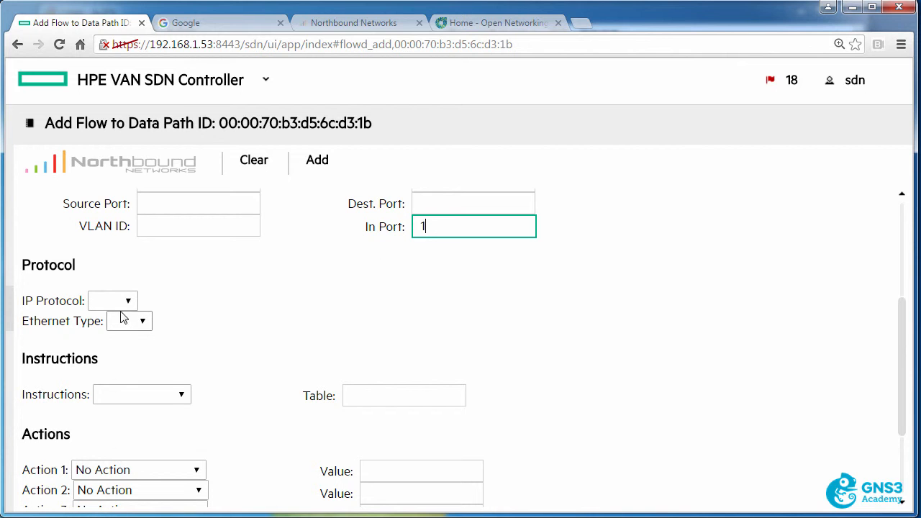
# Step: Match IPv4 TCP traffic and choose Apply Actions as the flow instruction
pyautogui.click(128, 319)
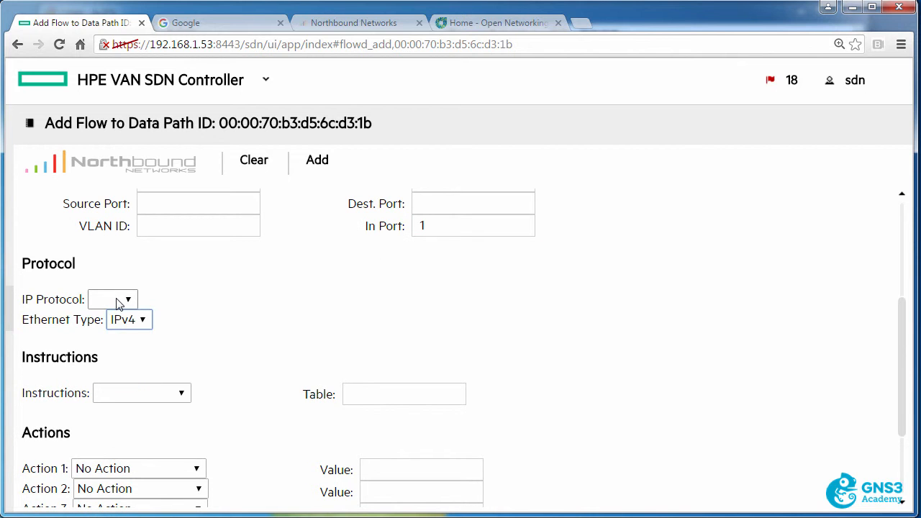
pyautogui.click(112, 300)
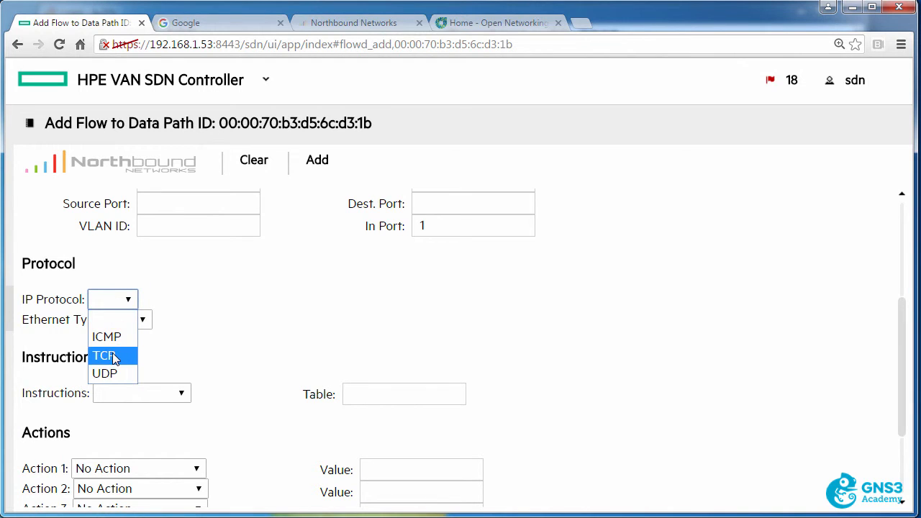
pyautogui.click(104, 355)
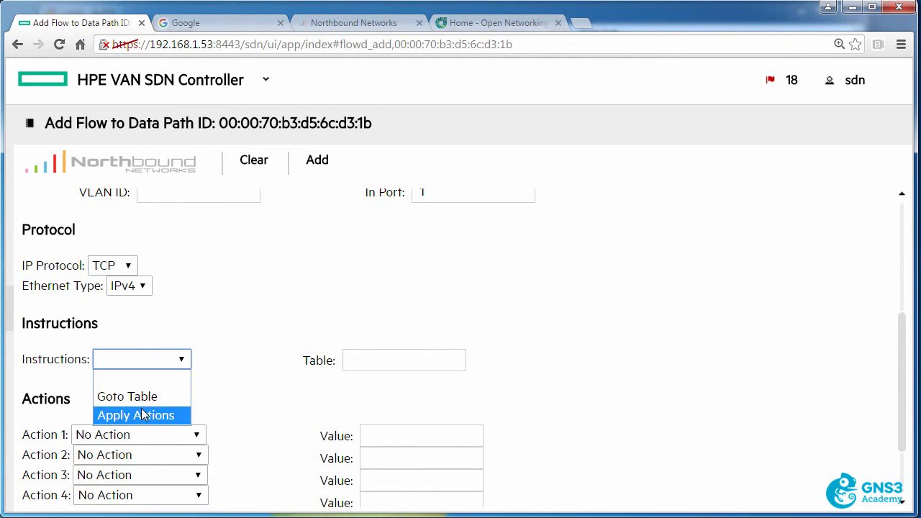
pyautogui.click(135, 415)
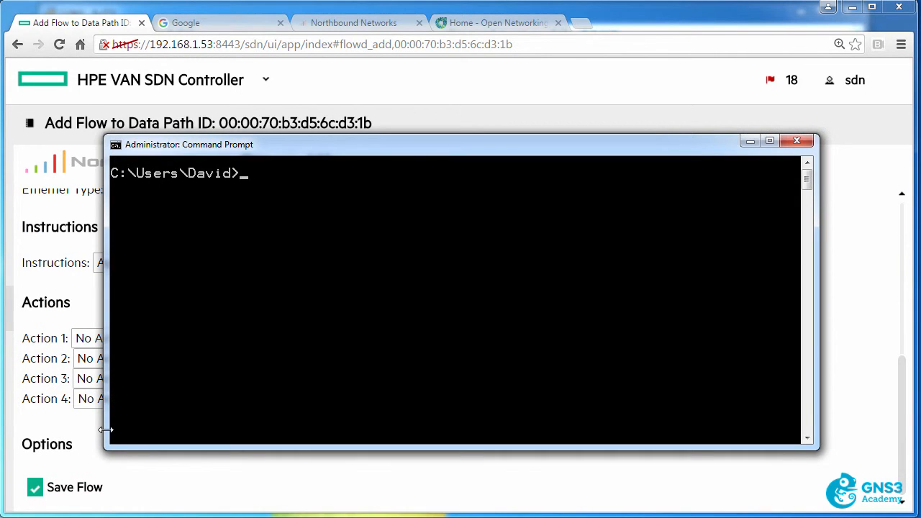
pyautogui.write('ping www.g')
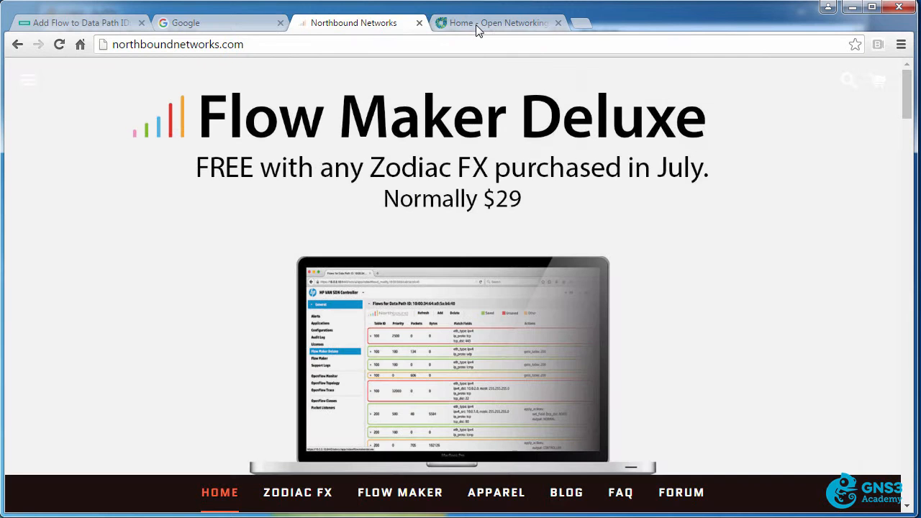
pyautogui.click(496, 22)
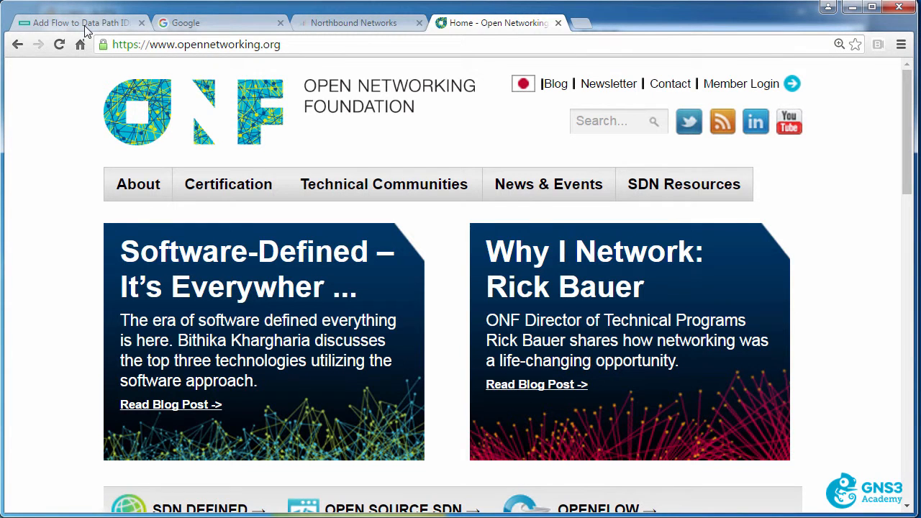
pyautogui.click(76, 22)
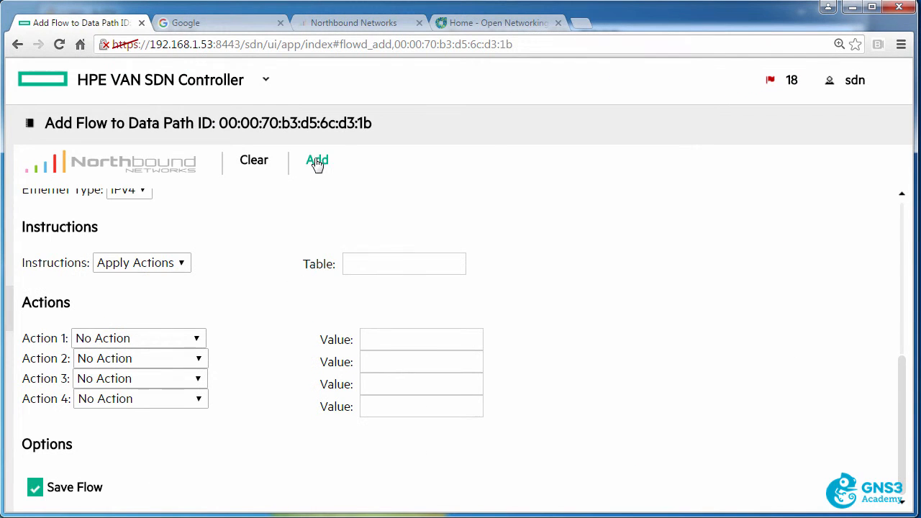
# Step: Submit the priority-20000 TCP-blocking flow to the switch
pyautogui.click(316, 160)
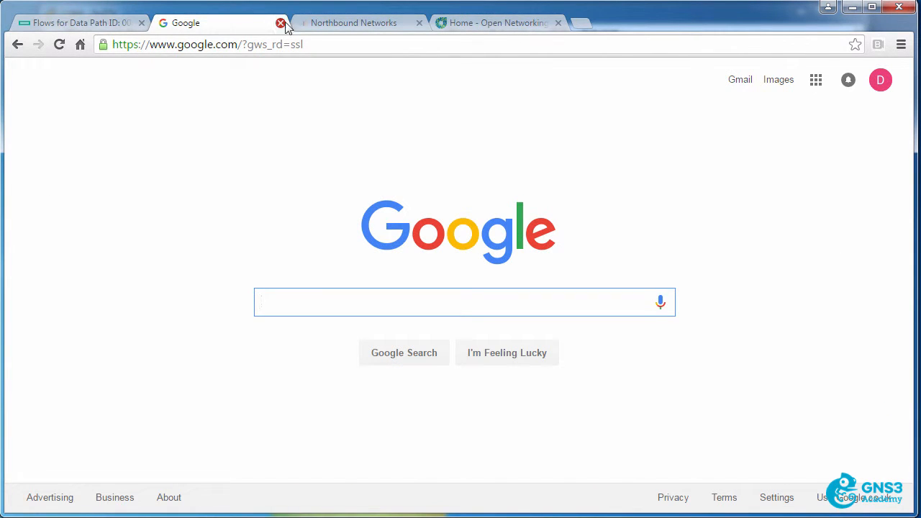
pyautogui.click(280, 22)
pyautogui.write('www.cisco.com')
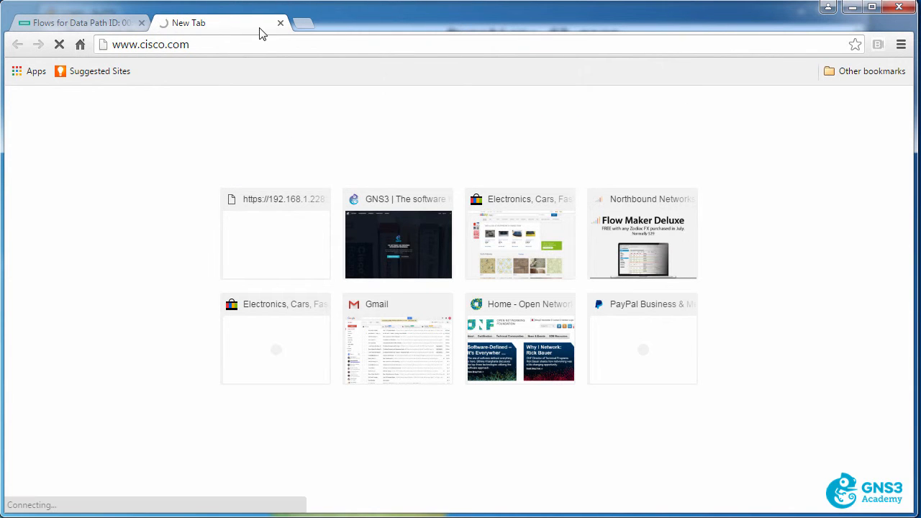
pyautogui.moveTo(302, 24)
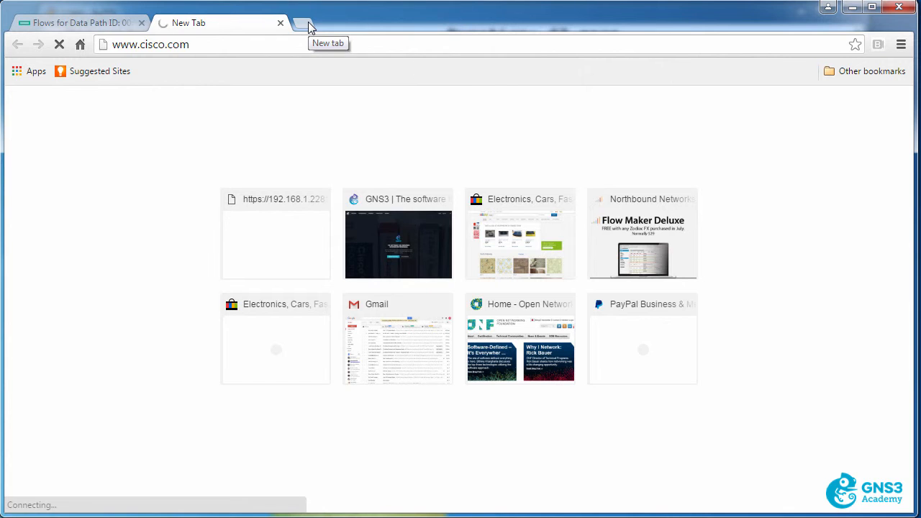
pyautogui.click(303, 23)
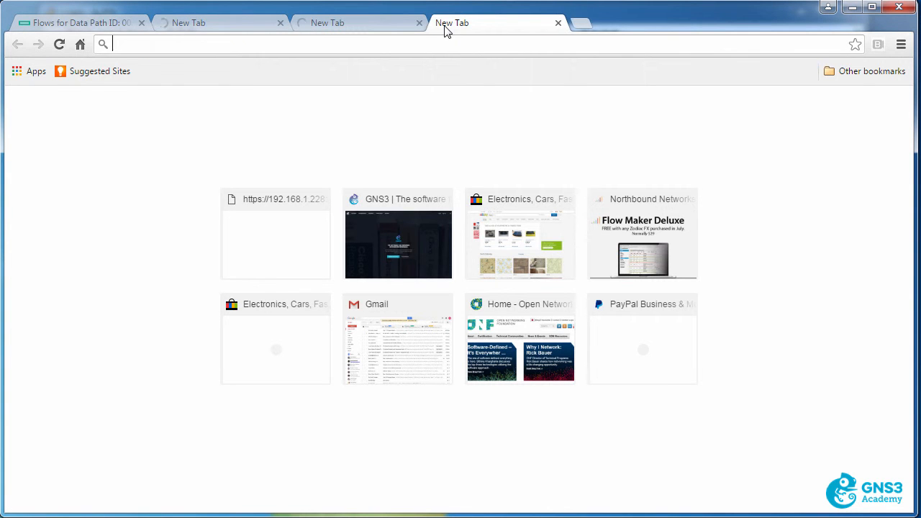
pyautogui.write('https://www.opennetworking.org')
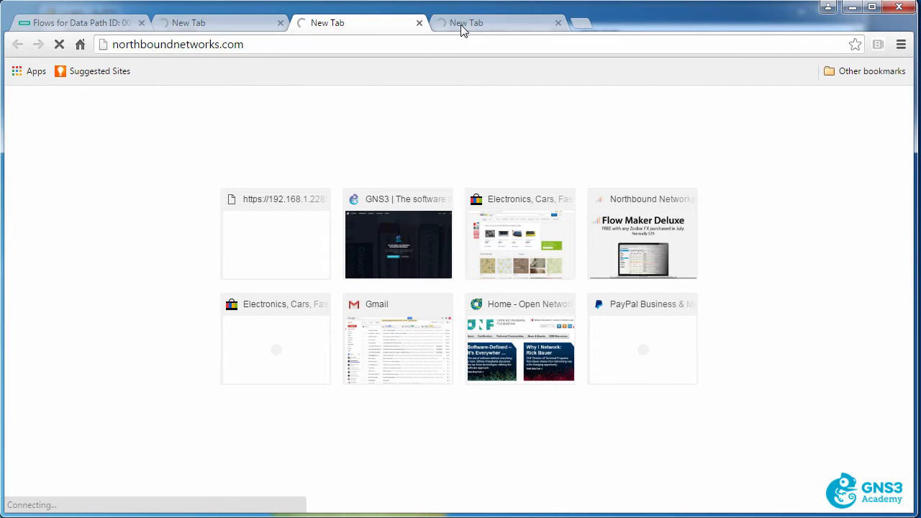
pyautogui.click(79, 22)
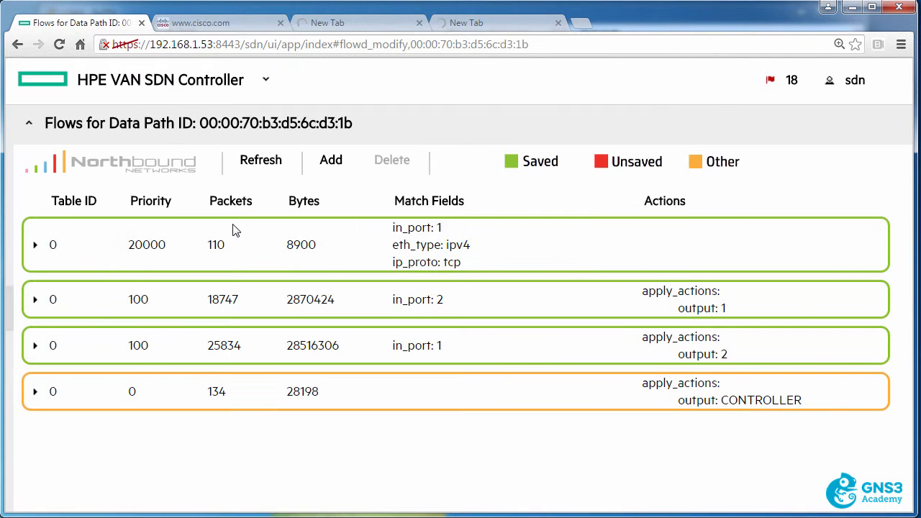
pyautogui.click(261, 160)
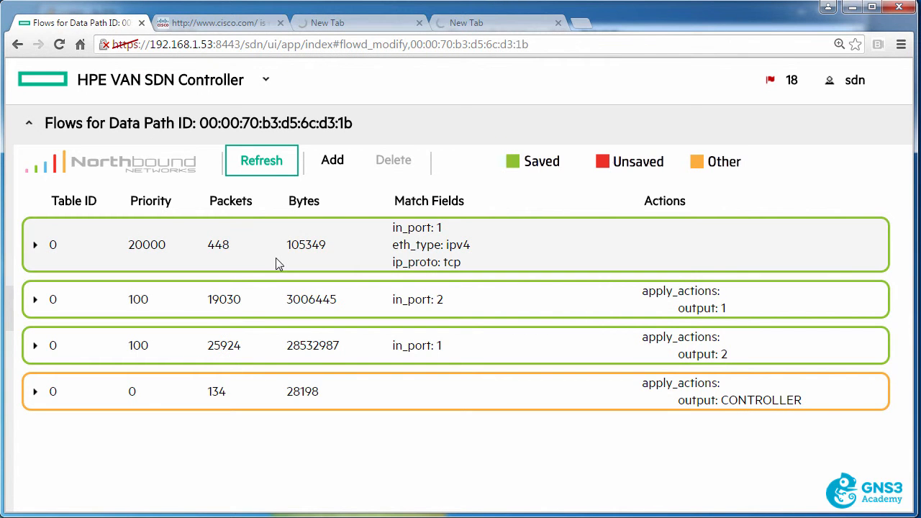
pyautogui.moveTo(157, 258)
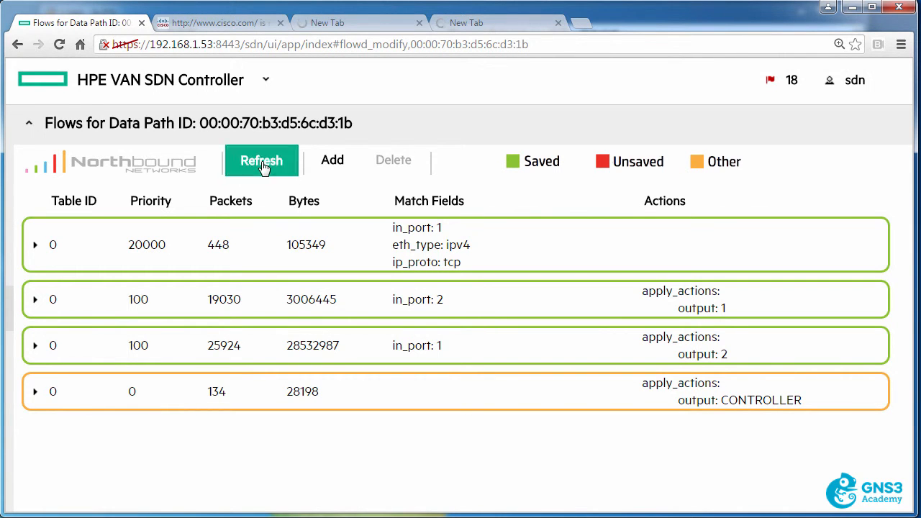
pyautogui.click(261, 160)
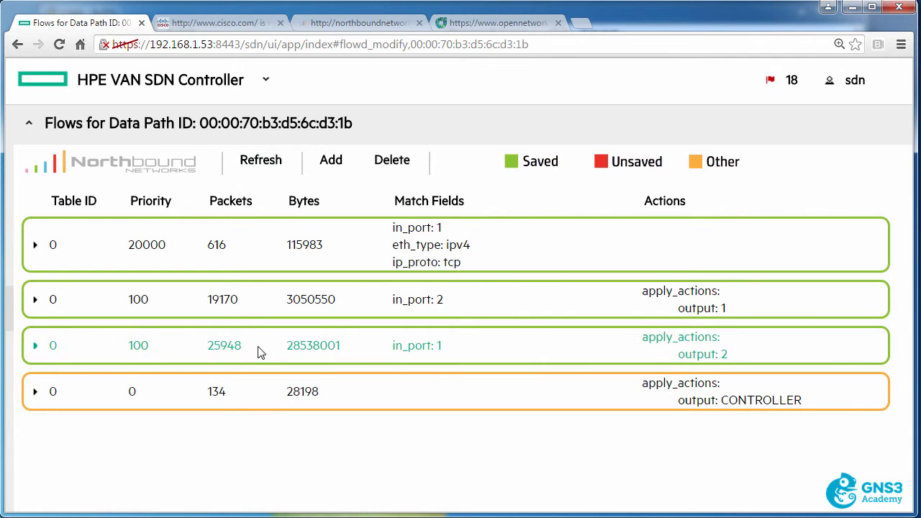
pyautogui.moveTo(576, 342)
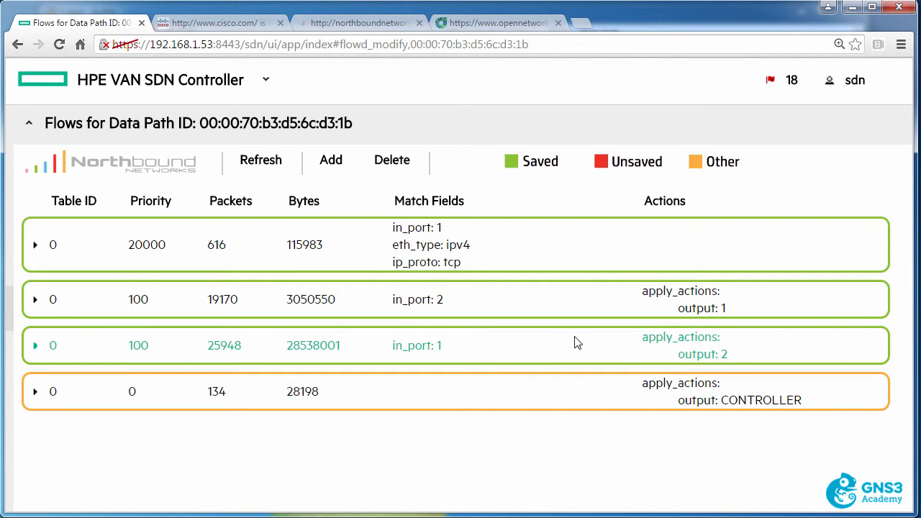
pyautogui.moveTo(693, 342)
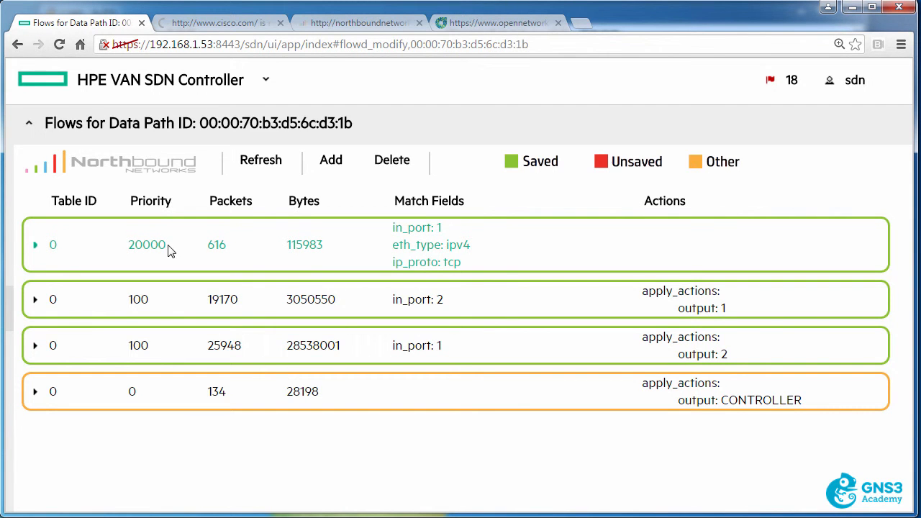
pyautogui.moveTo(416, 244)
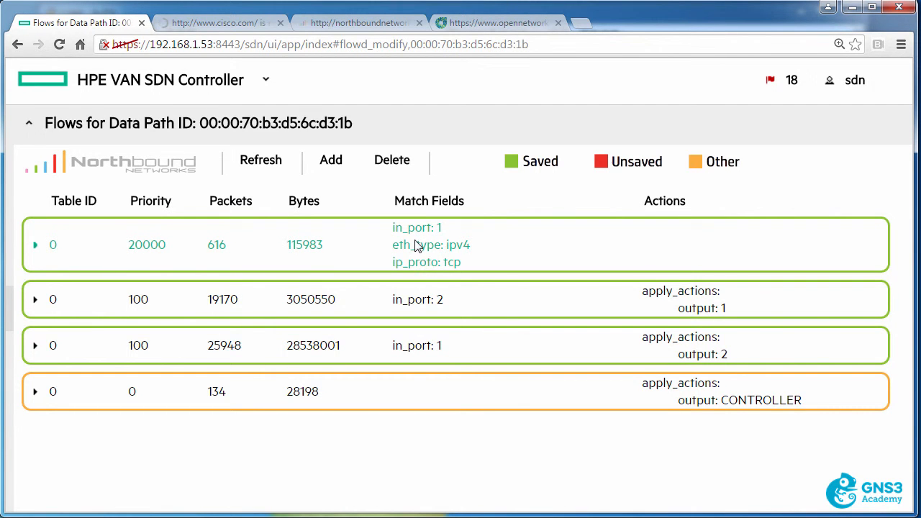
pyautogui.click(216, 23)
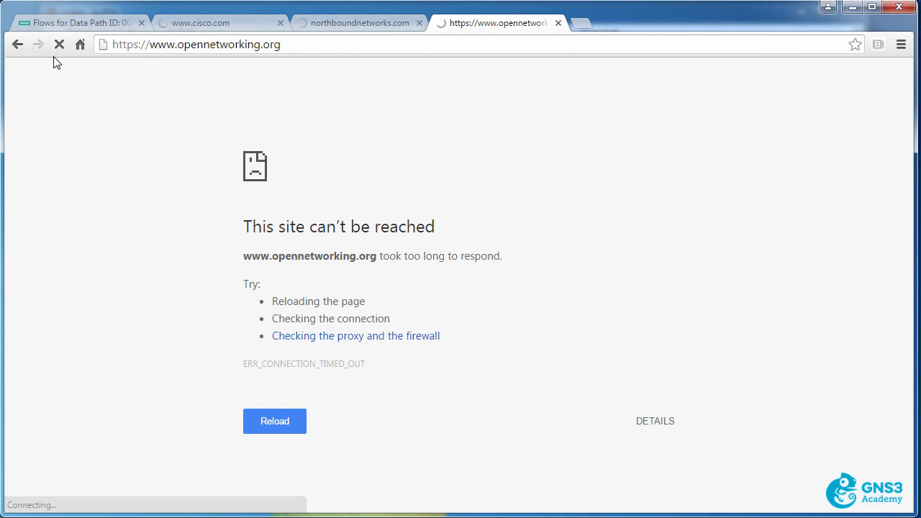
pyautogui.click(360, 22)
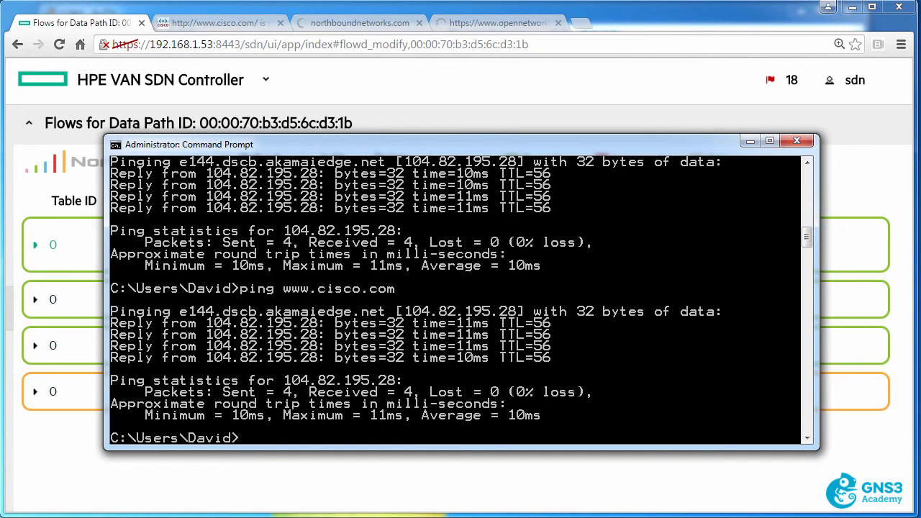
pyautogui.write('ping www.google.com')
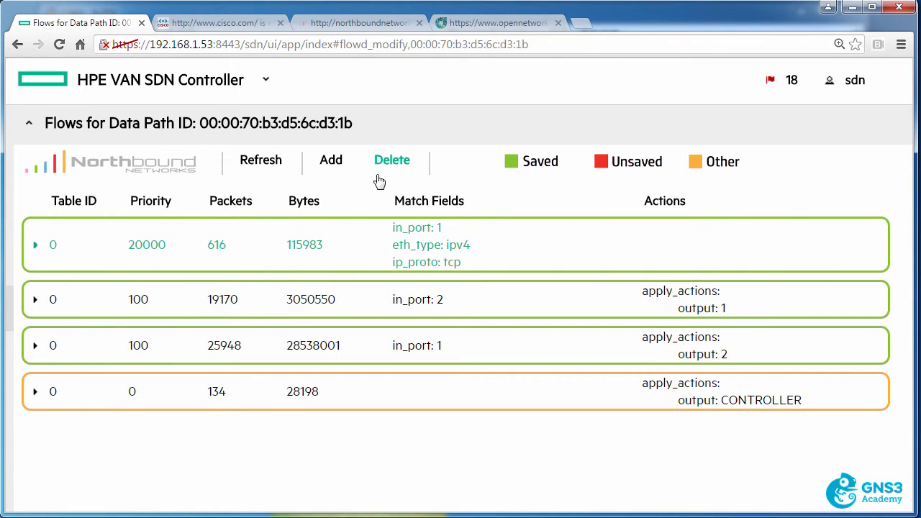
pyautogui.click(391, 159)
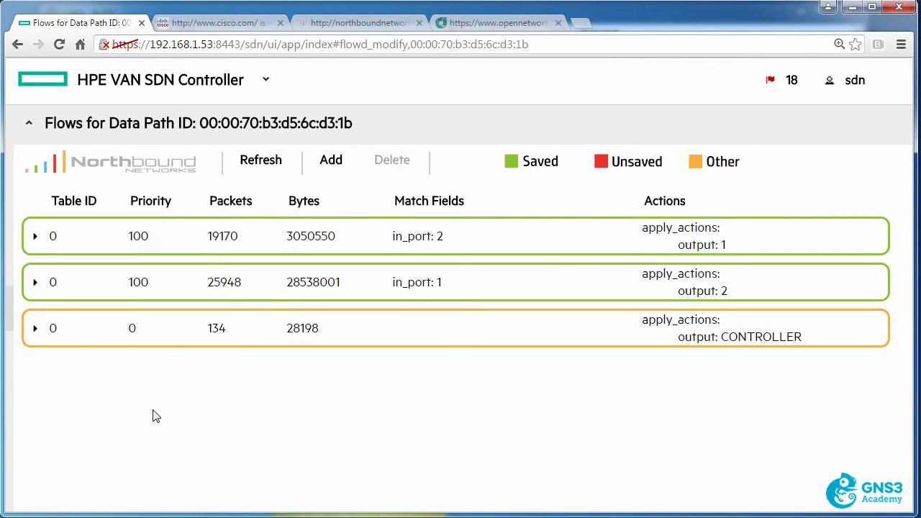
# Step: Reload cisco.com, Northbound Networks and opennetworking.org to confirm they load, then return to the controller
pyautogui.click(219, 23)
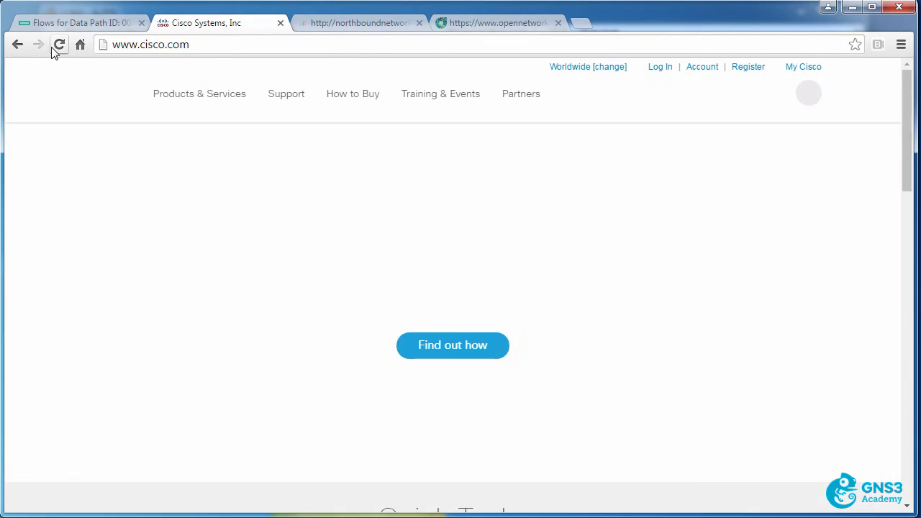
pyautogui.click(59, 43)
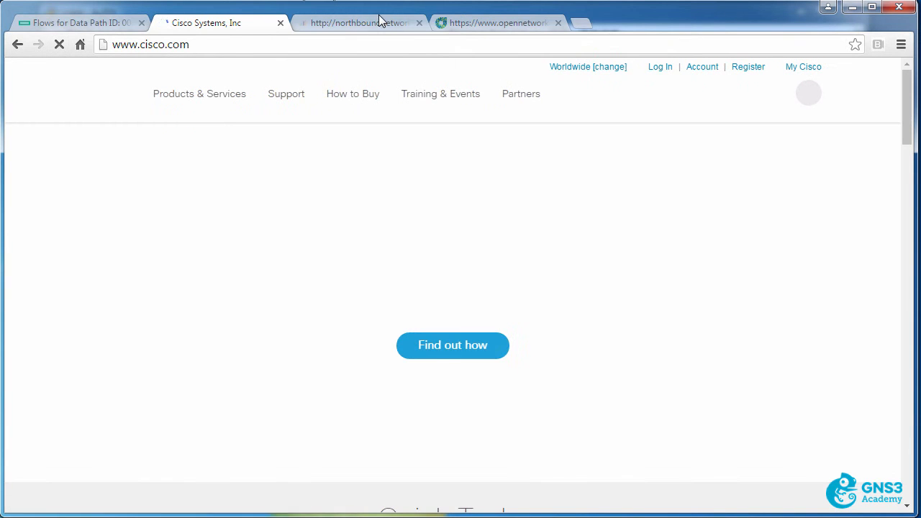
pyautogui.click(353, 22)
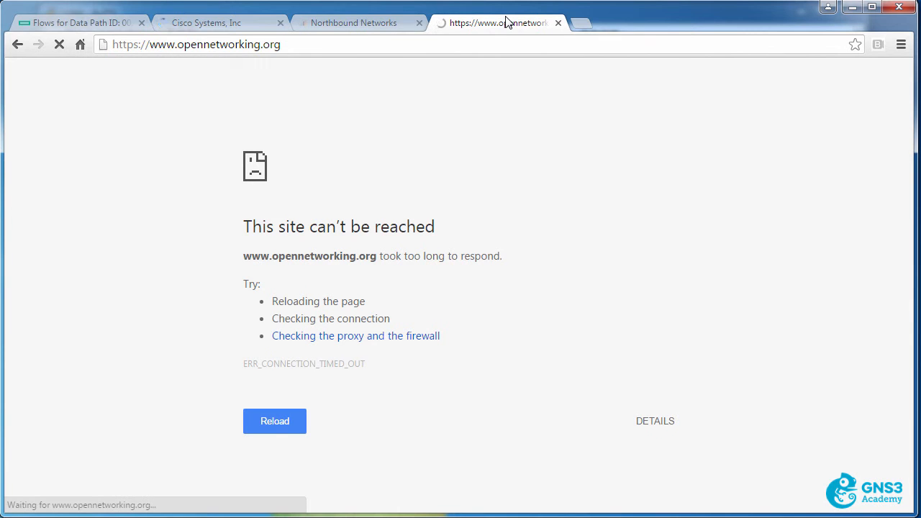
pyautogui.click(274, 421)
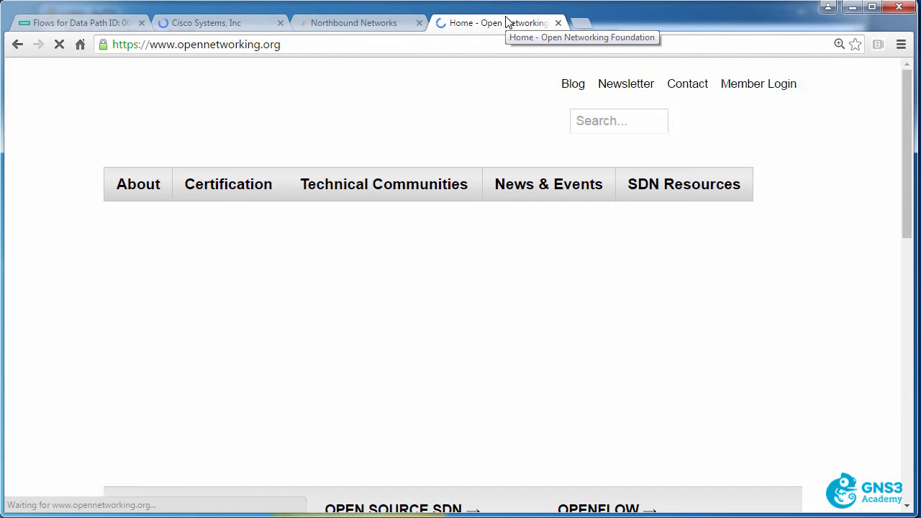
pyautogui.click(216, 22)
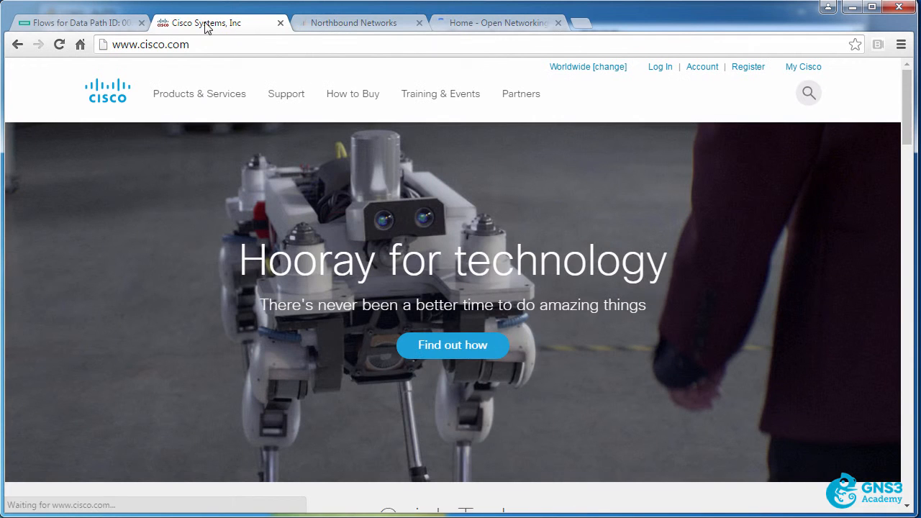
pyautogui.click(76, 22)
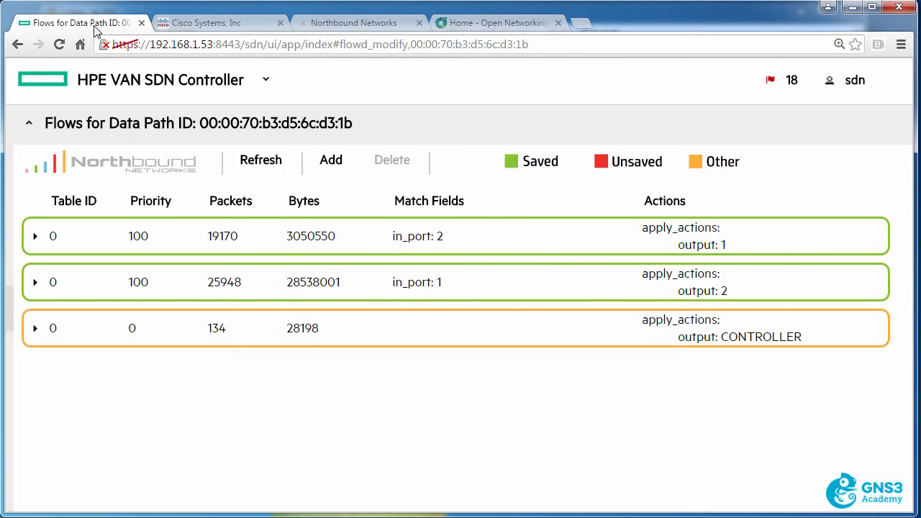
# Step: Refresh the flow counters: 22,773 packets for in_port 2, 28,250 for in_port 1
pyautogui.click(261, 159)
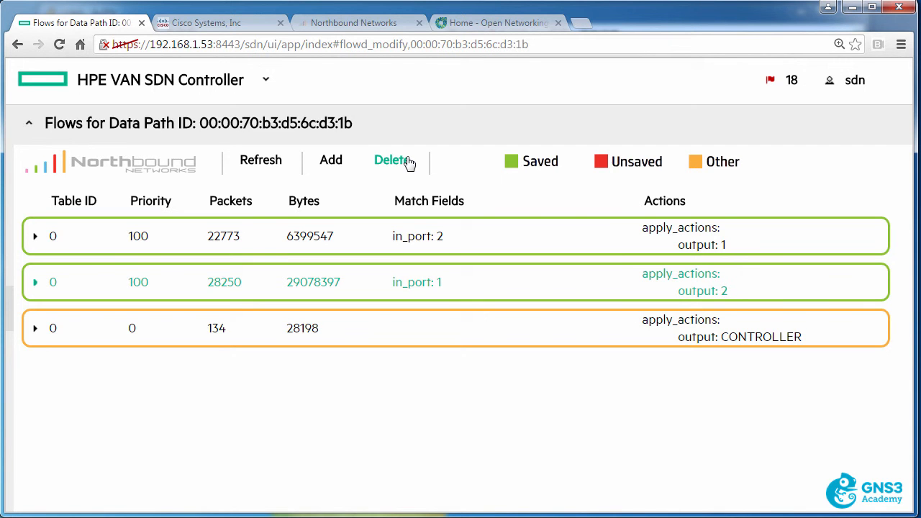
# Step: Open a blank Add Flow form and bring up its Source Port and Dest. Port match boxes
pyautogui.click(331, 160)
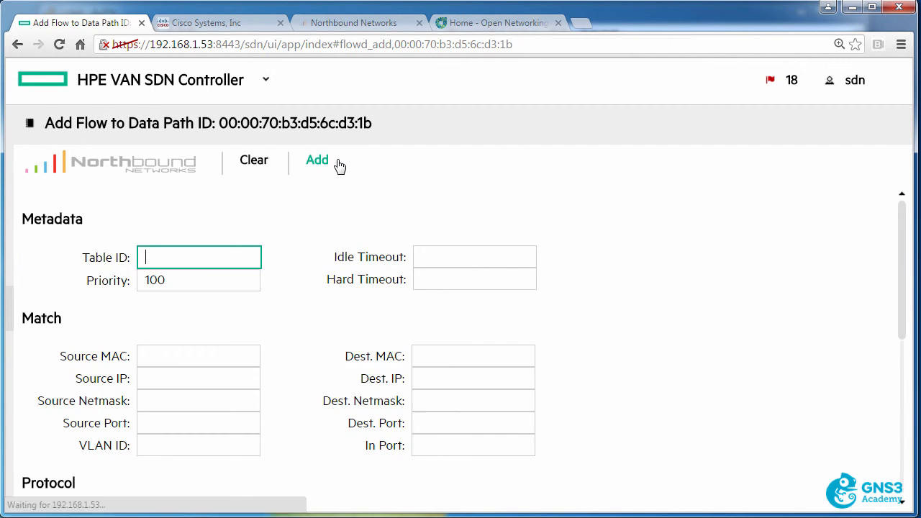
pyautogui.scroll(-3)
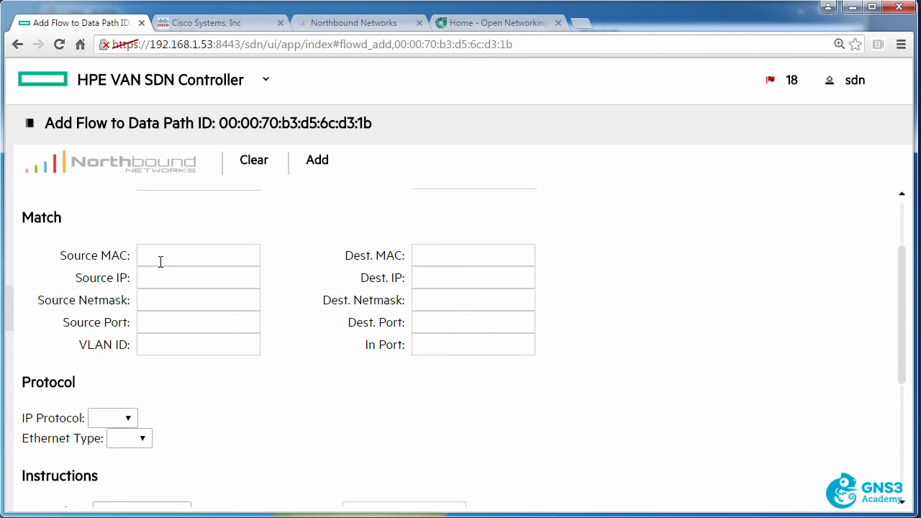
pyautogui.click(473, 305)
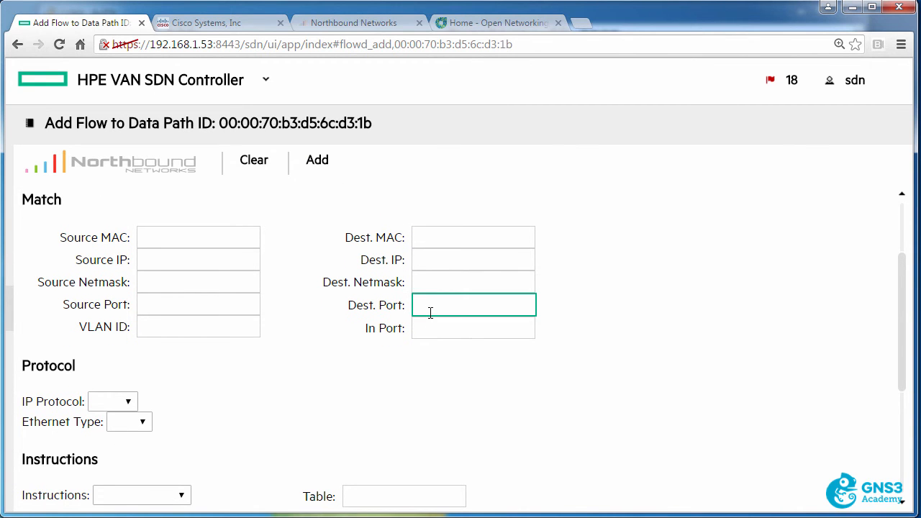
pyautogui.click(198, 305)
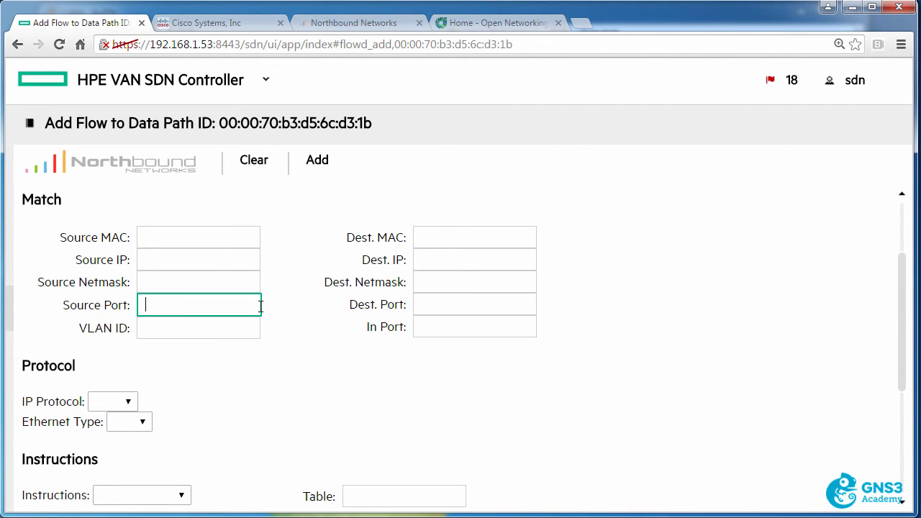
pyautogui.moveTo(480, 300)
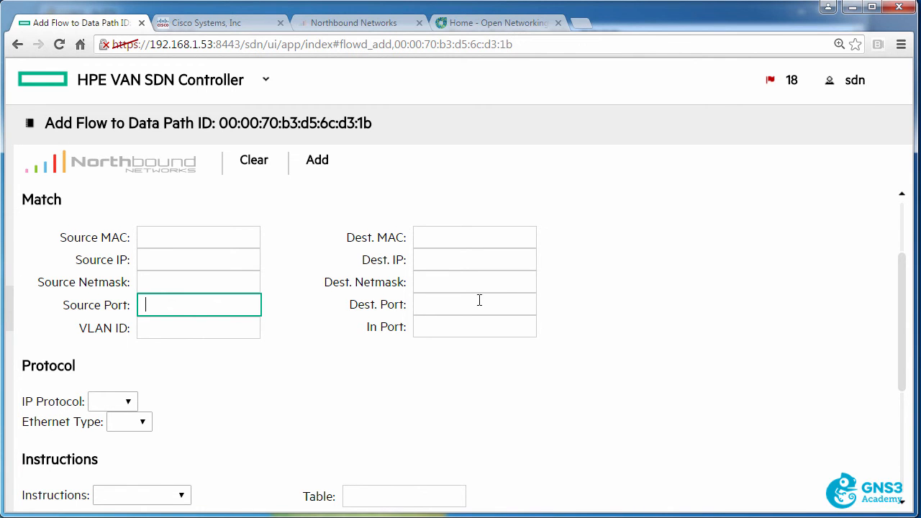
pyautogui.click(473, 304)
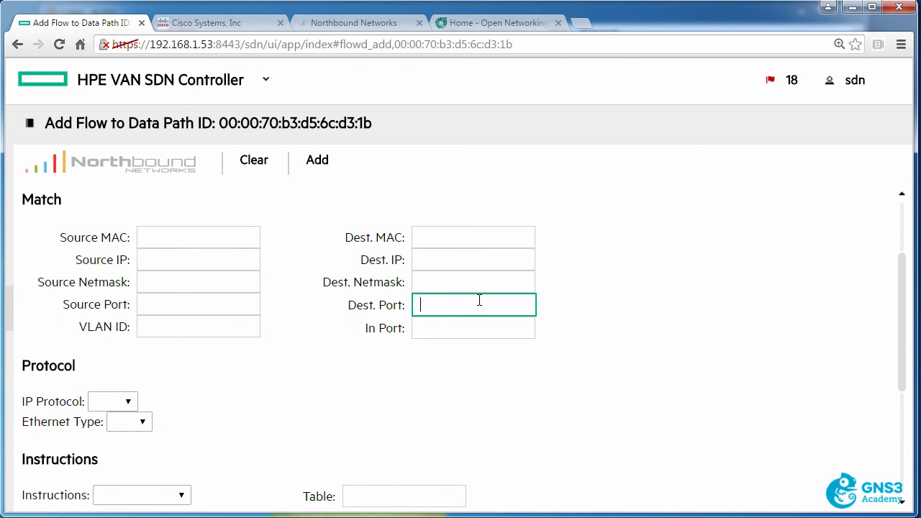